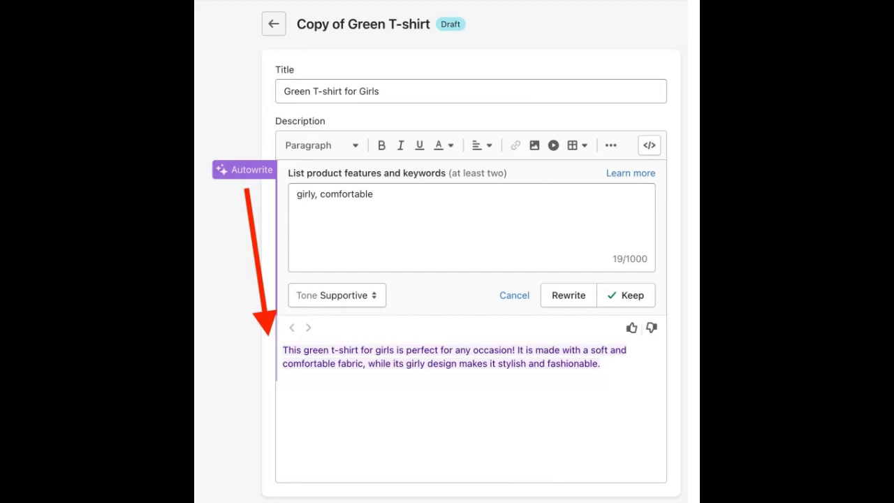
{"action": "scroll", "scroll_direction": "down", "scroll_amount": 3}
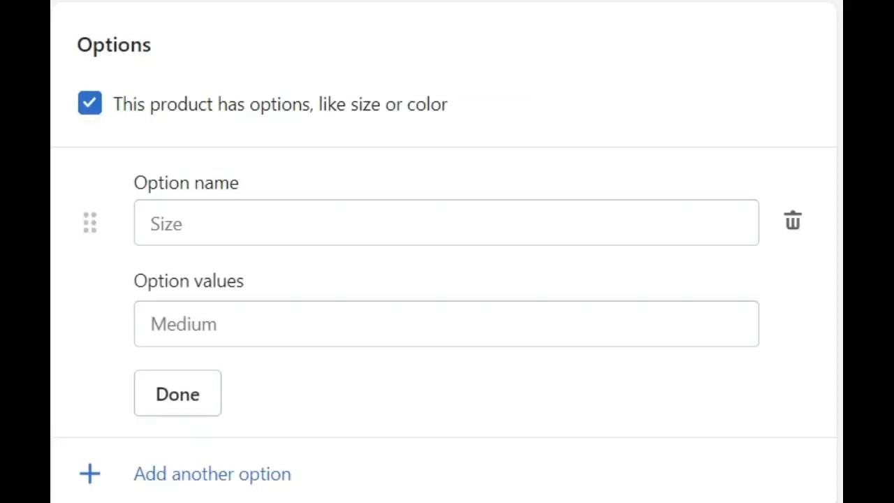